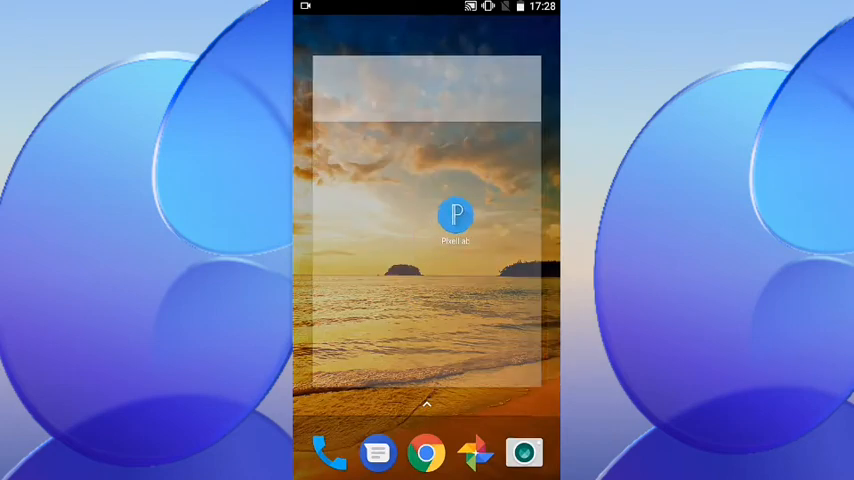
- Launch PixelLab from the home screen
{"action": "left_click", "coordinate": [456, 216]}
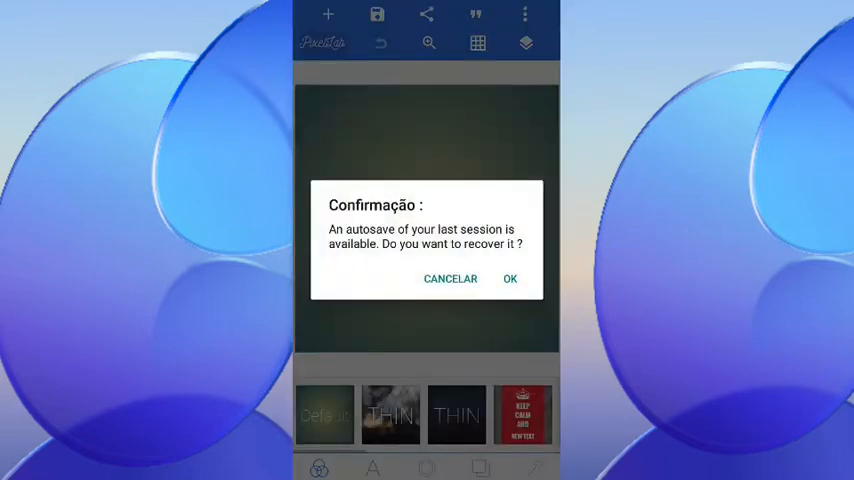
- Decline the autosave recovery and bring up the 1280 by 1280 canvas size settings
{"action": "left_click", "coordinate": [510, 278]}
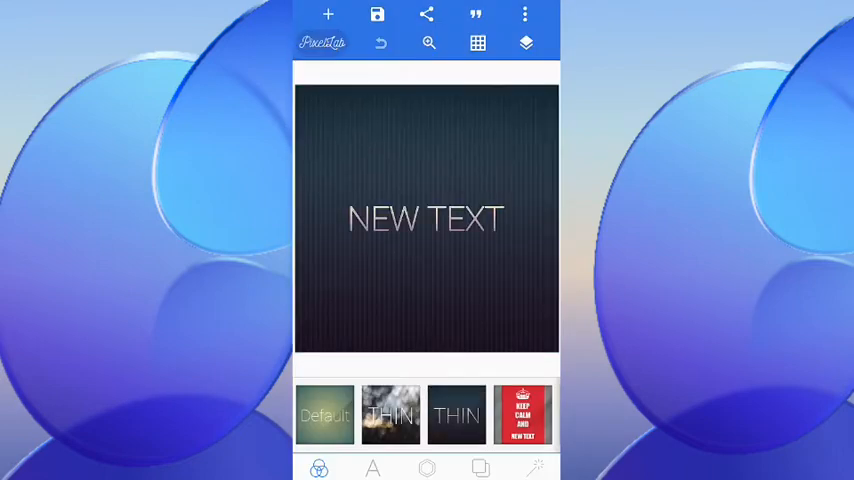
{"action": "left_click", "coordinate": [524, 14]}
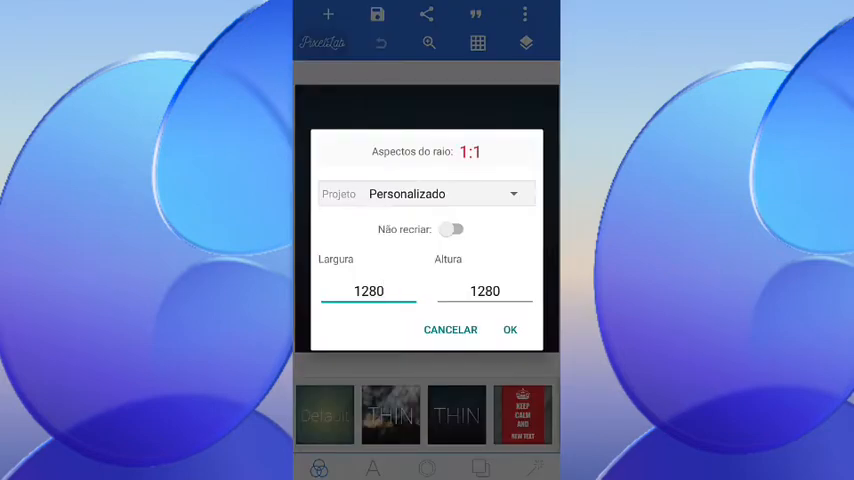
- Confirm the canvas dimensions so the NEW TEXT object is ready for editing
{"action": "left_click", "coordinate": [384, 310]}
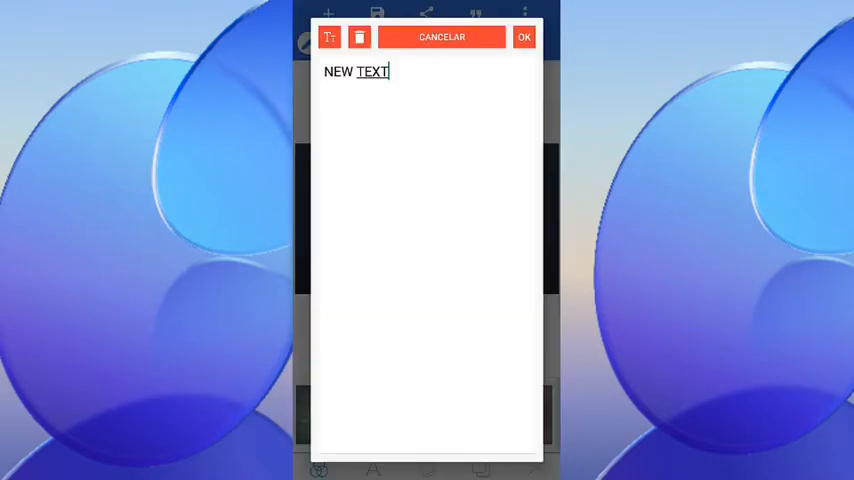
- Change the text to DAVI GAMEPLAY and go to pick a background photo
{"action": "left_click", "coordinate": [380, 72]}
{"action": "type", "text": "DAVI GAMEPLAY"}
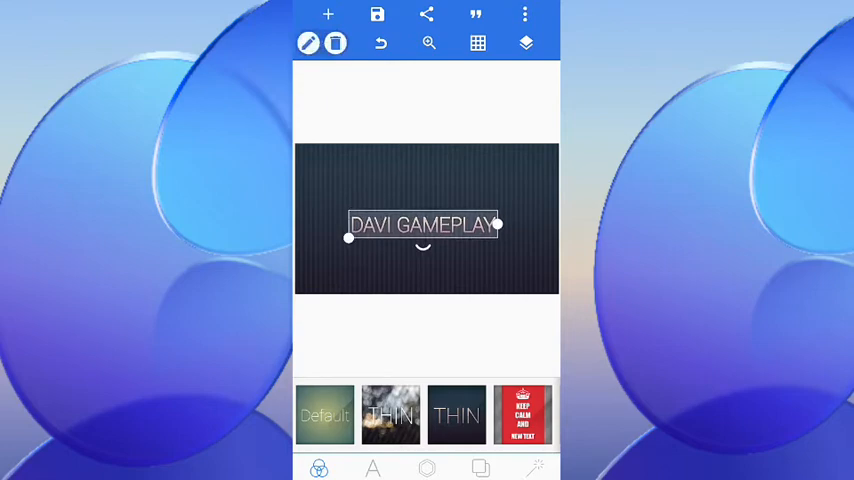
{"action": "left_click", "coordinate": [524, 14]}
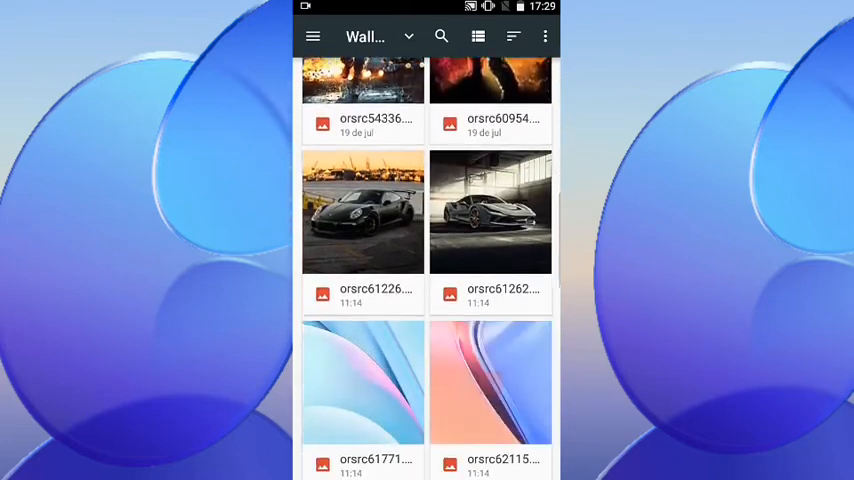
- Browse the wallpapers, use the red sports car photo as background and accept the colour options
{"action": "scroll", "scroll_direction": "down", "scroll_amount": 3}
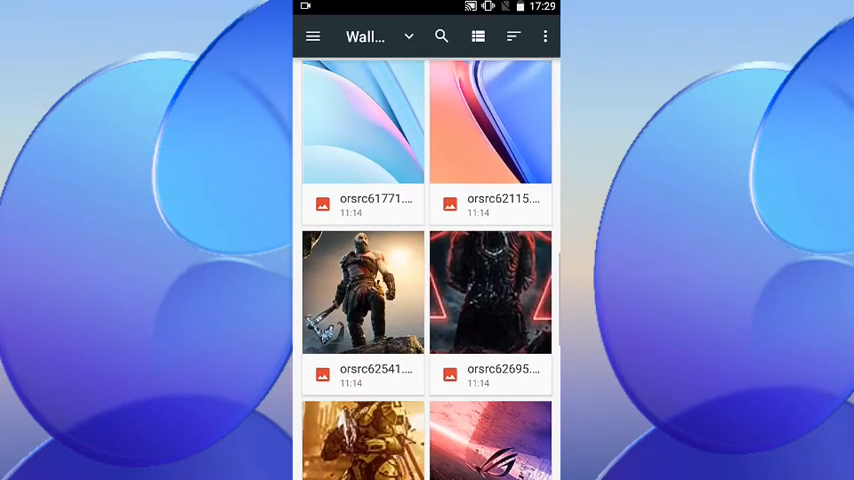
{"action": "scroll", "scroll_direction": "down", "scroll_amount": 3}
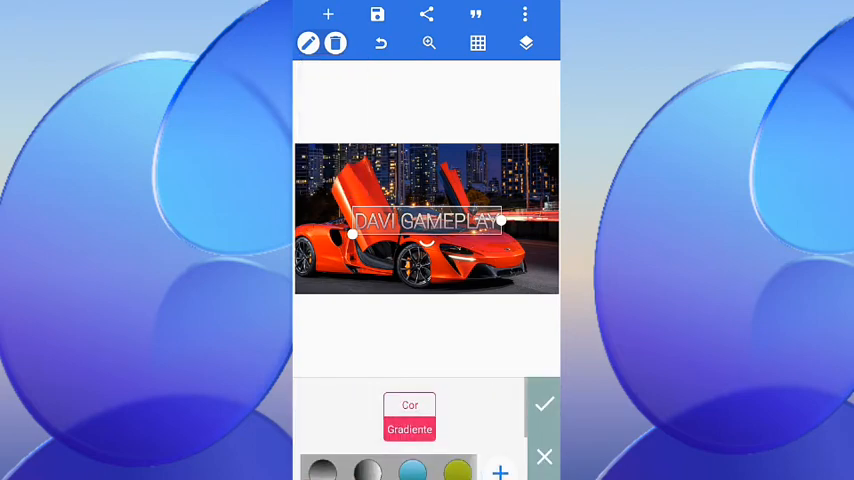
{"action": "left_click", "coordinate": [544, 404]}
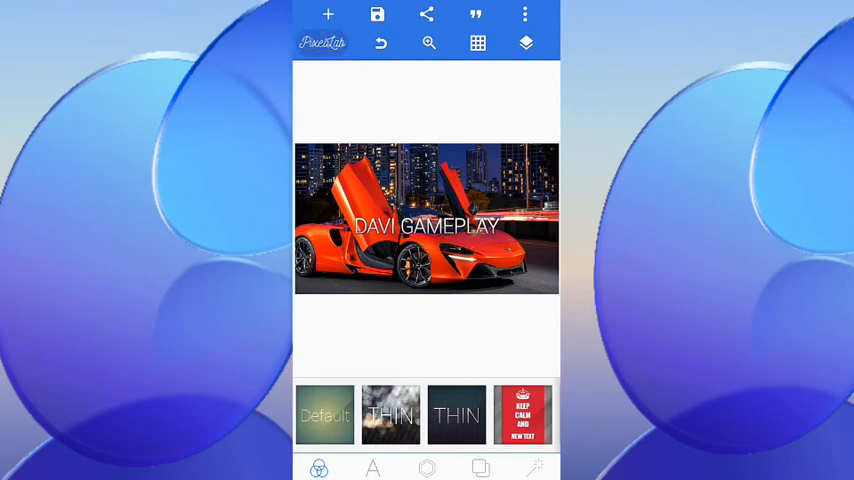
- Save the banner to the gallery as a 2048 by 1152 JPG image
{"action": "left_click", "coordinate": [376, 14]}
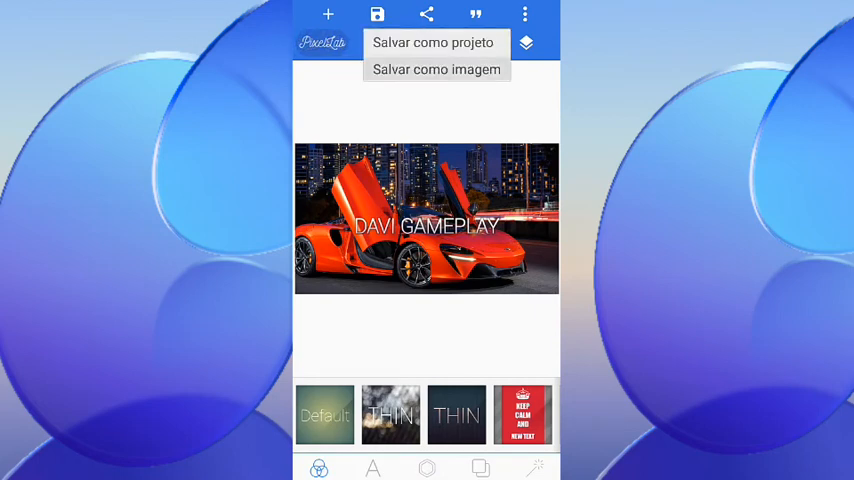
{"action": "left_click", "coordinate": [436, 68]}
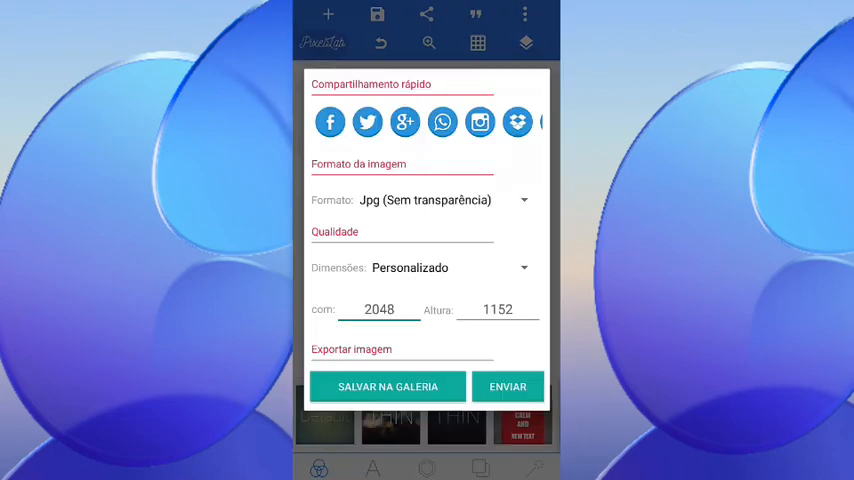
{"action": "left_click", "coordinate": [388, 388]}
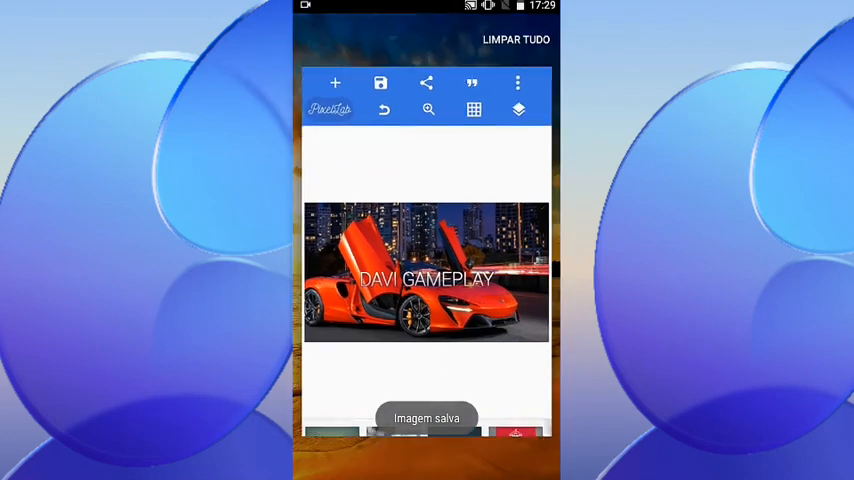